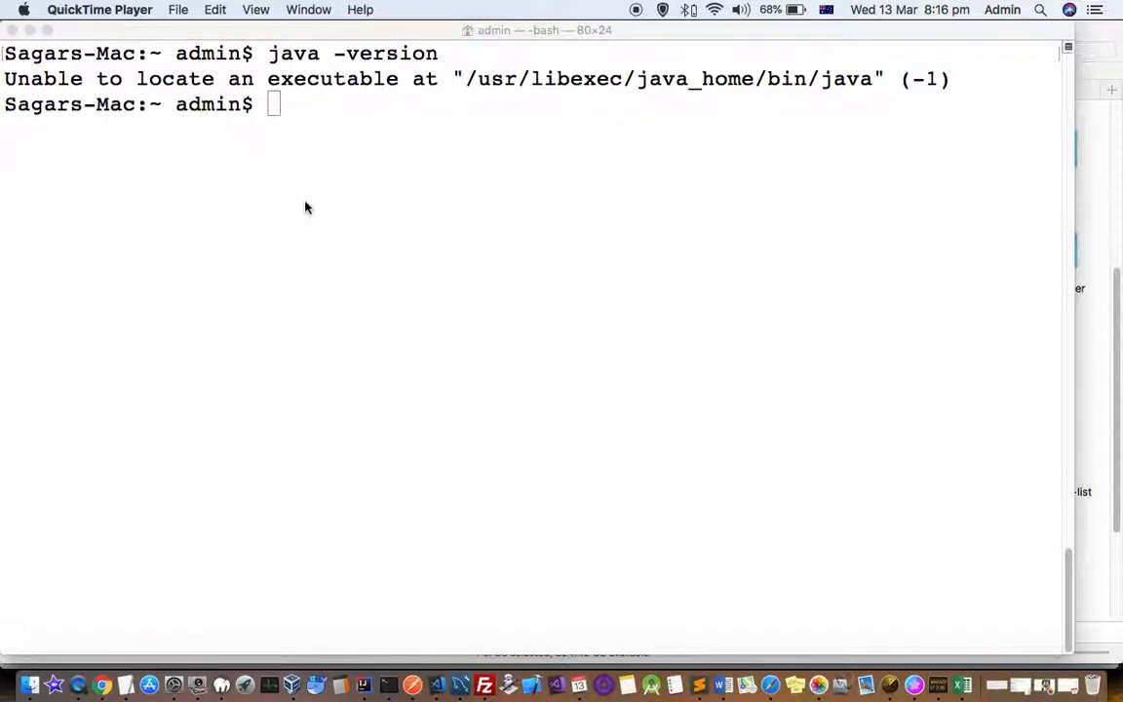
mouse_move(476, 145)
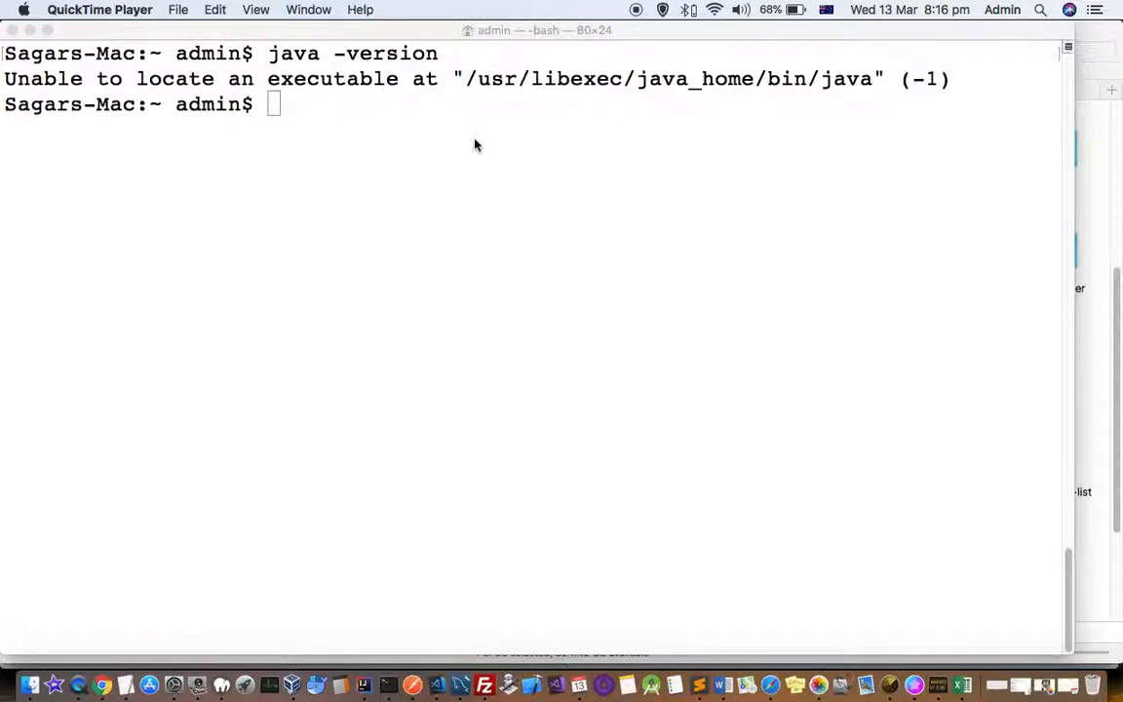
mouse_move(718, 122)
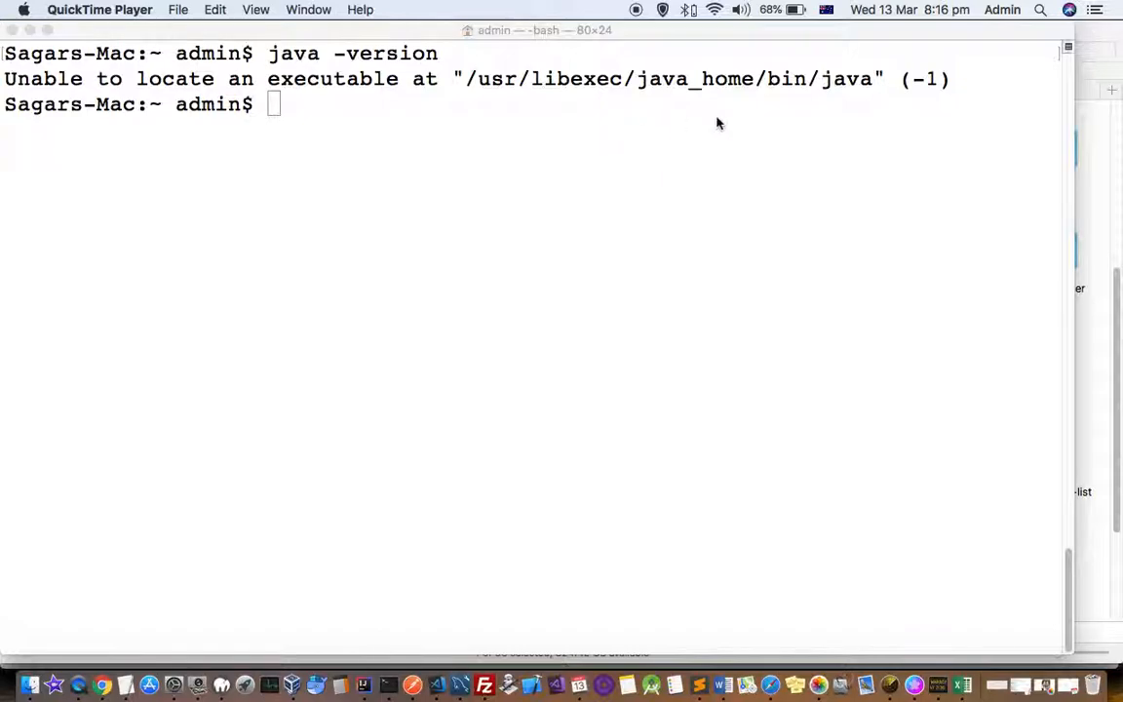
mouse_move(863, 105)
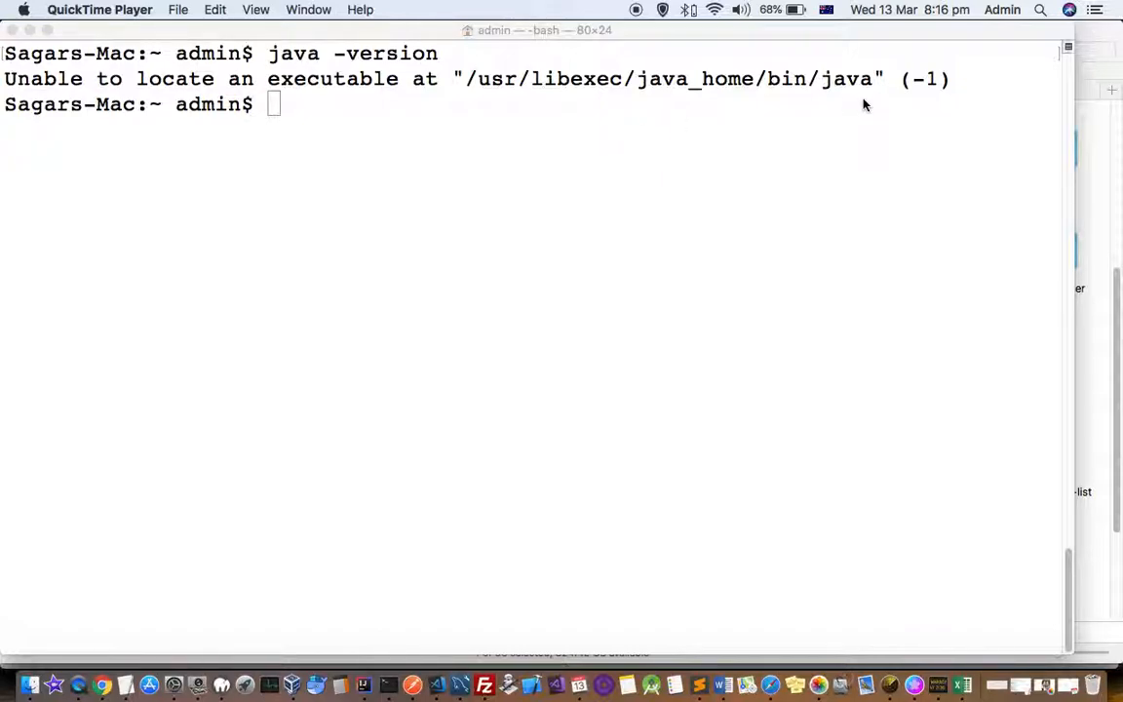
mouse_move(343, 141)
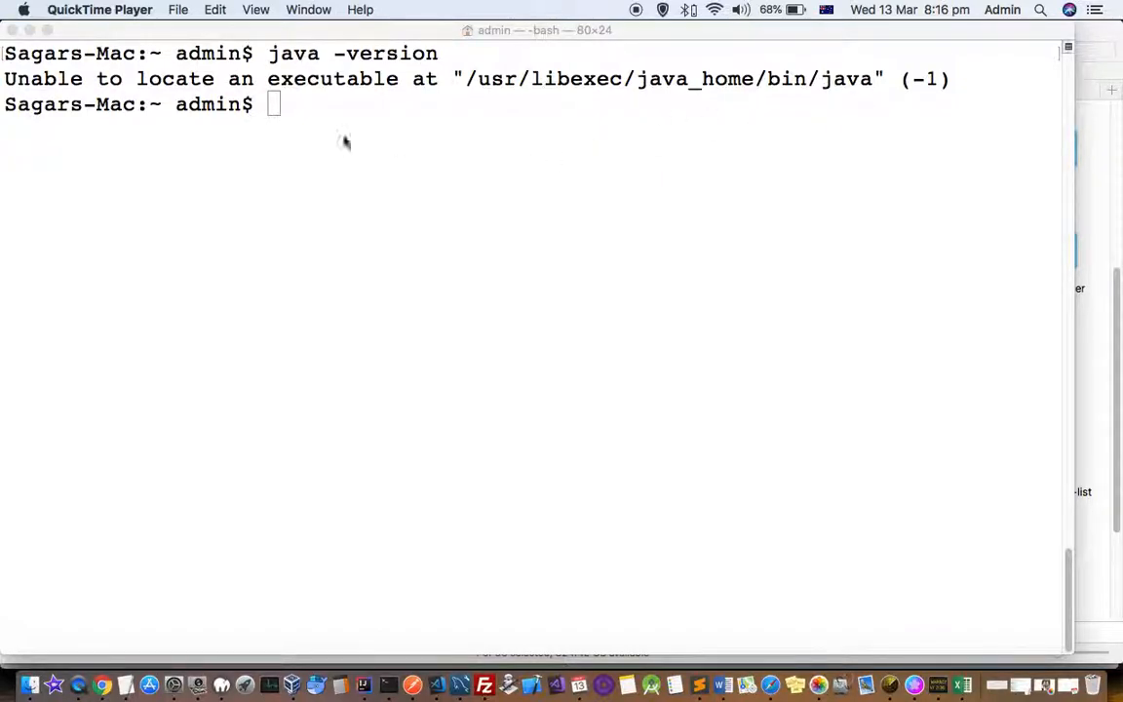
mouse_move(468, 229)
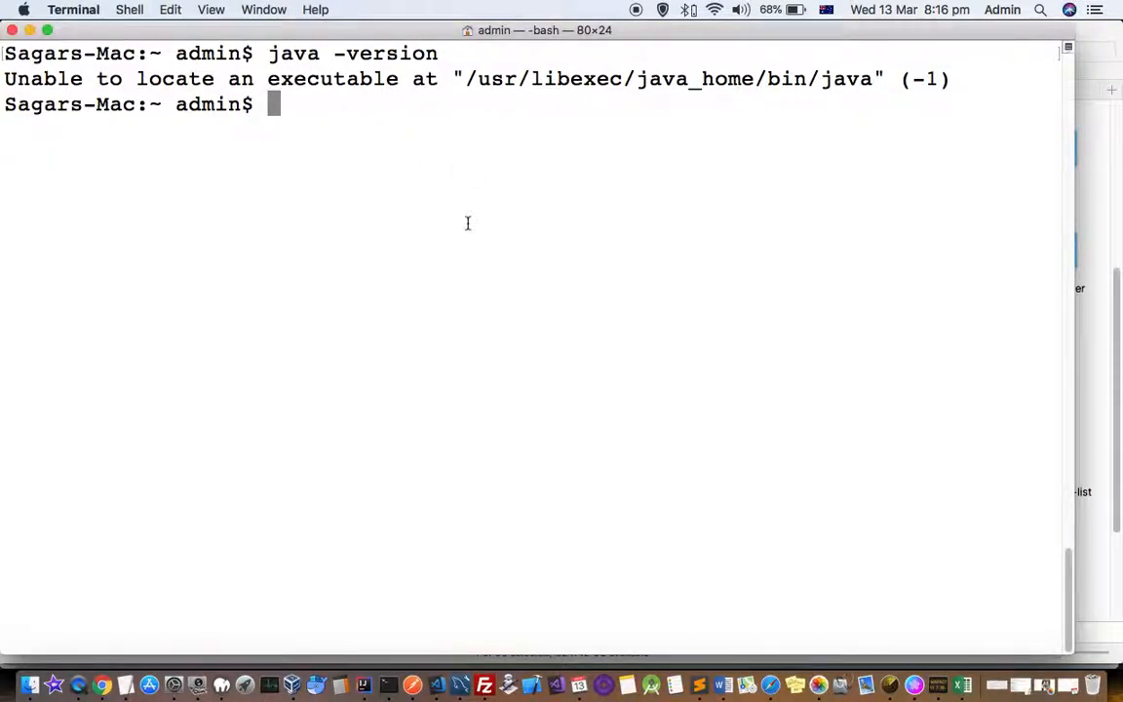
Step: Show javac also fails, then clear and draft a JAVA_HOME export using java_home -v
type("export JAVA_HOME=$(/usr/libexec/java_home -v 11)")
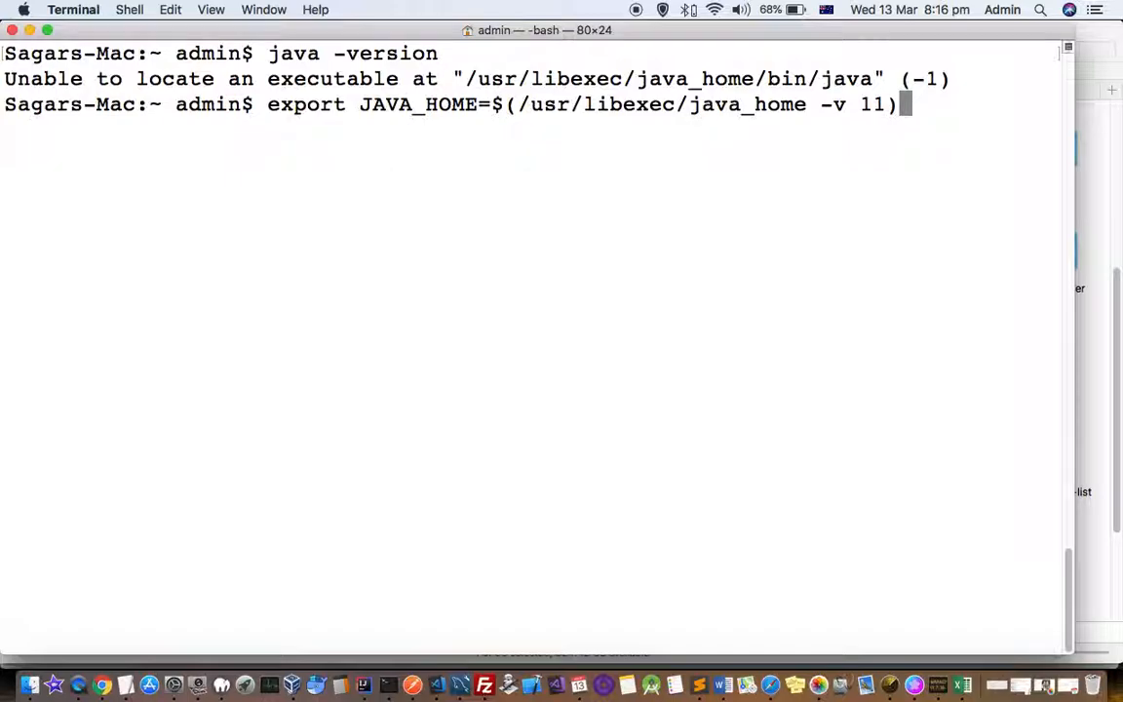
mouse_move(417, 224)
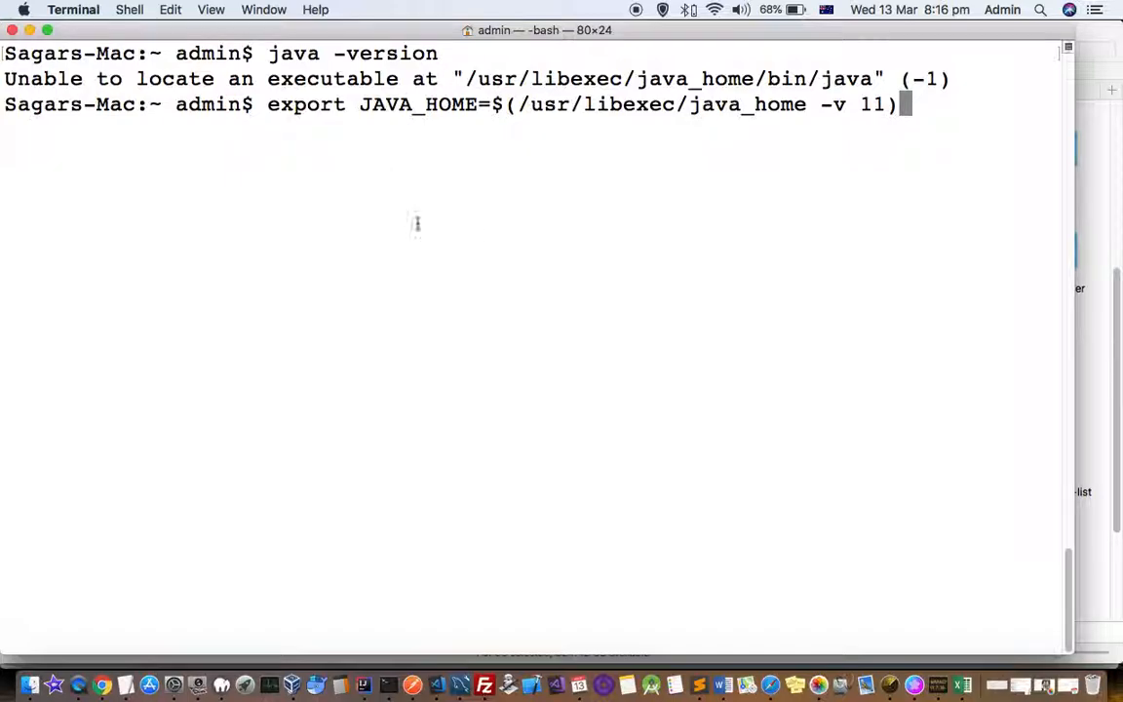
mouse_move(826, 128)
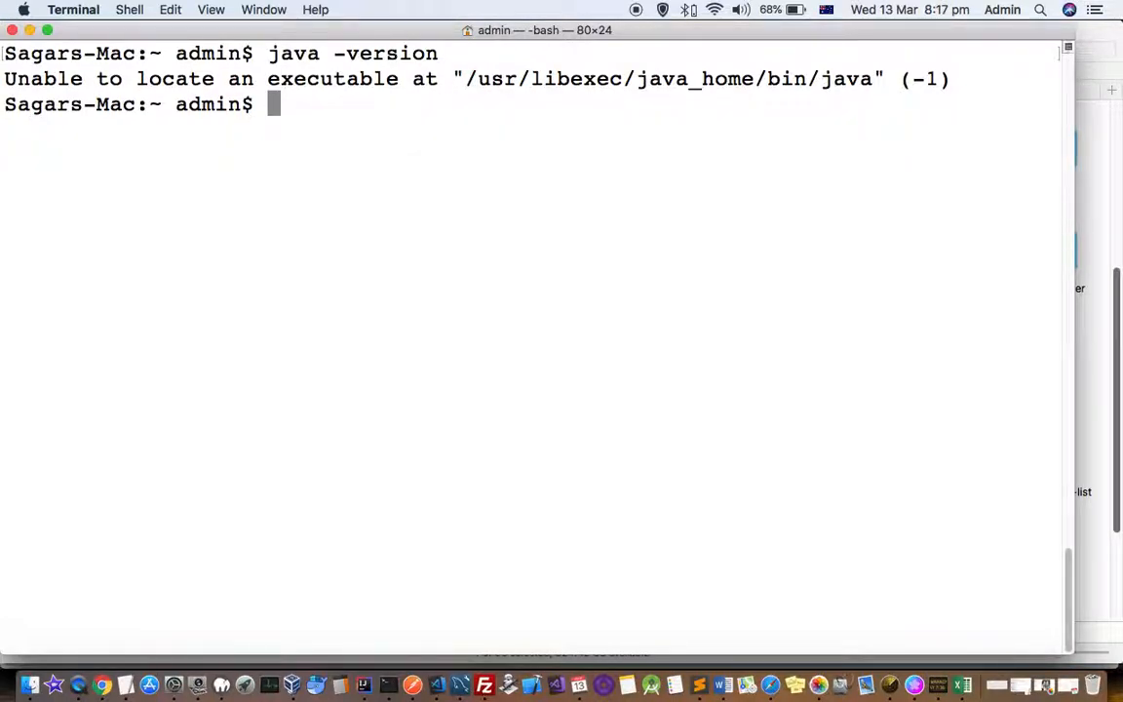
type("javac sd")
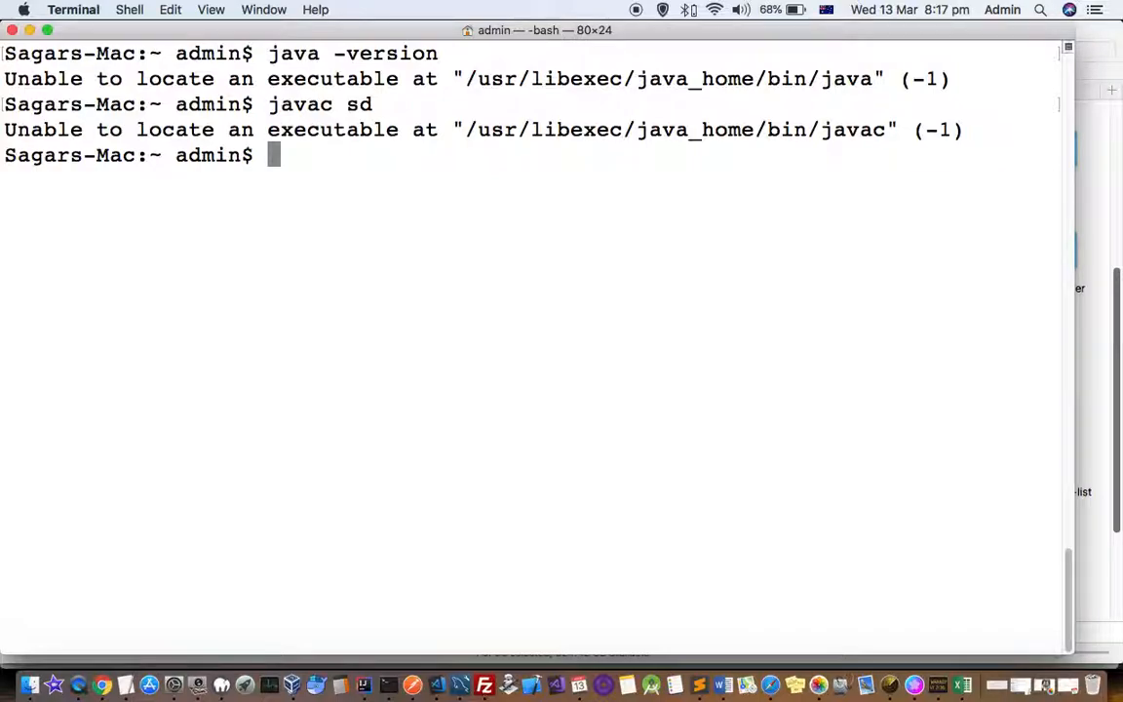
type("clear")
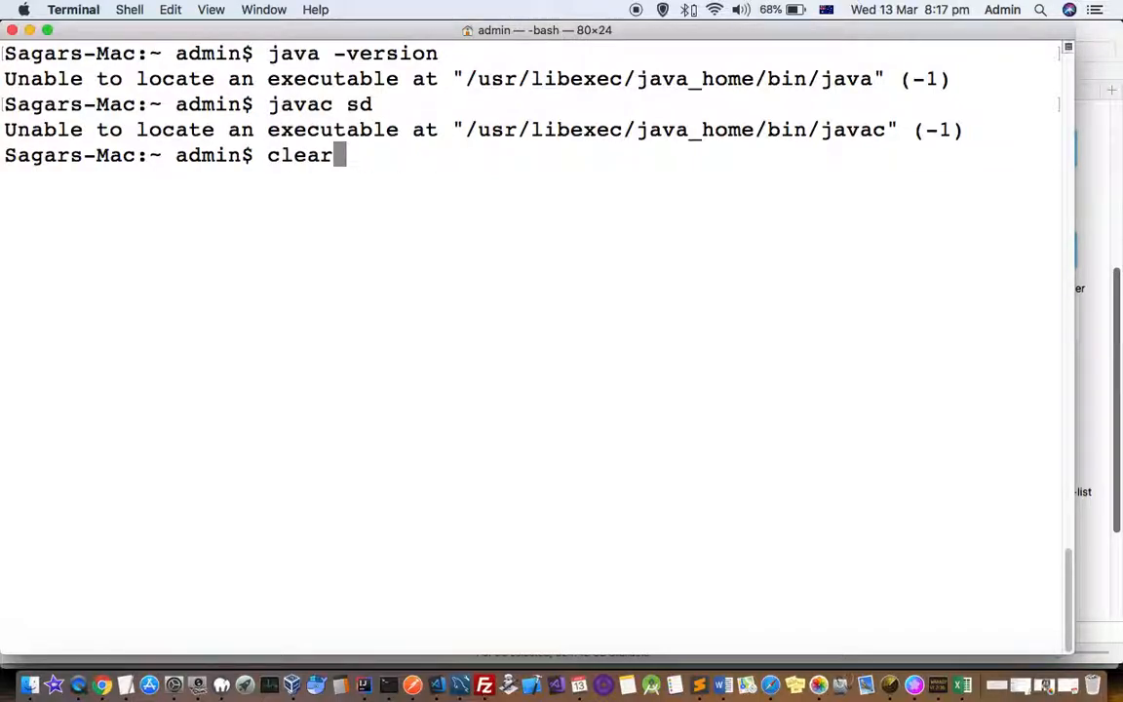
type("export JAVA_HOME=$(/usr/libexec/java_home -v a)")
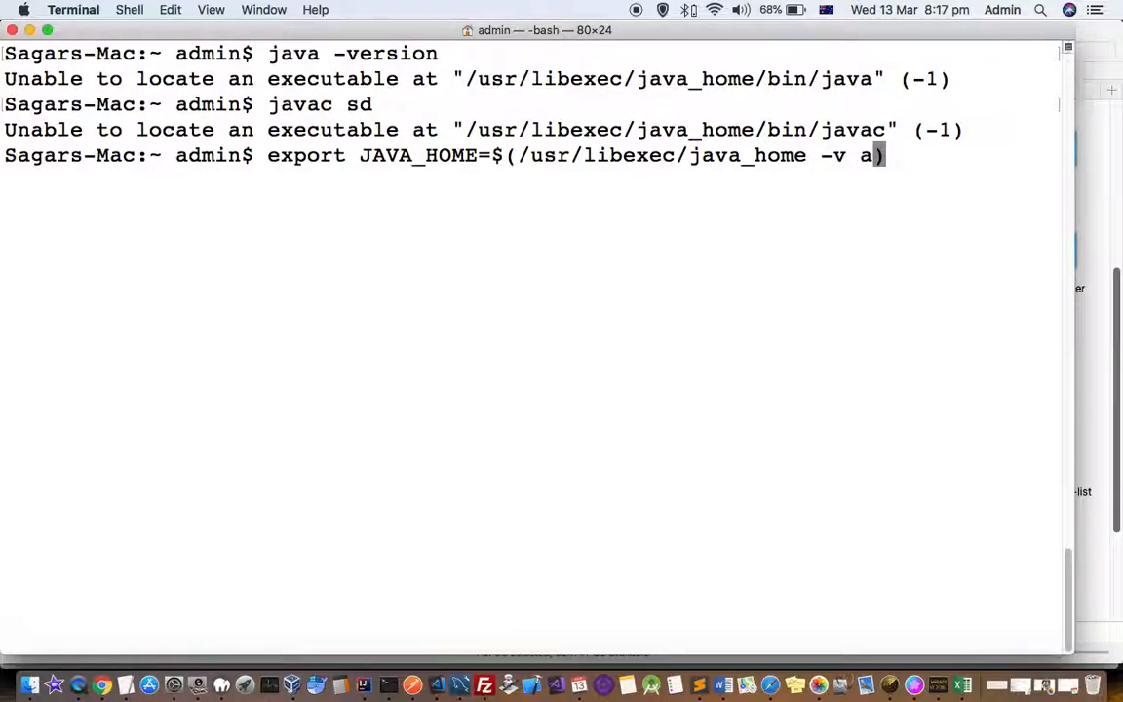
Step: Set the java_home version to 11 and run the JAVA_HOME export
type("11")
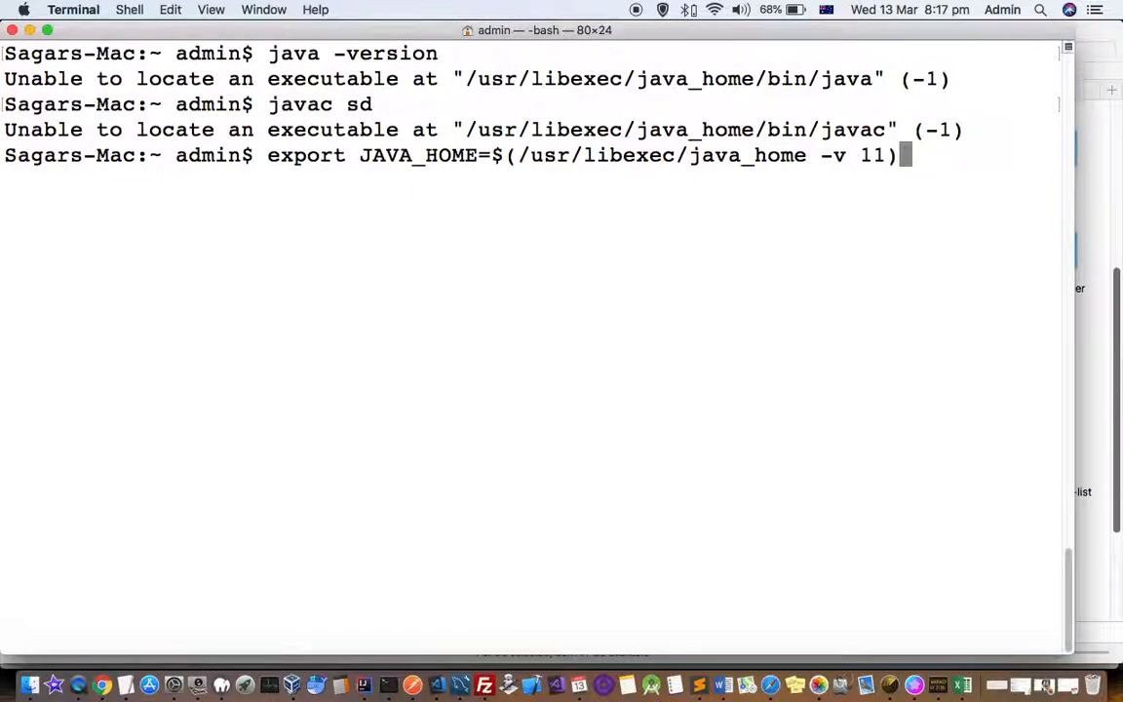
key("enter")
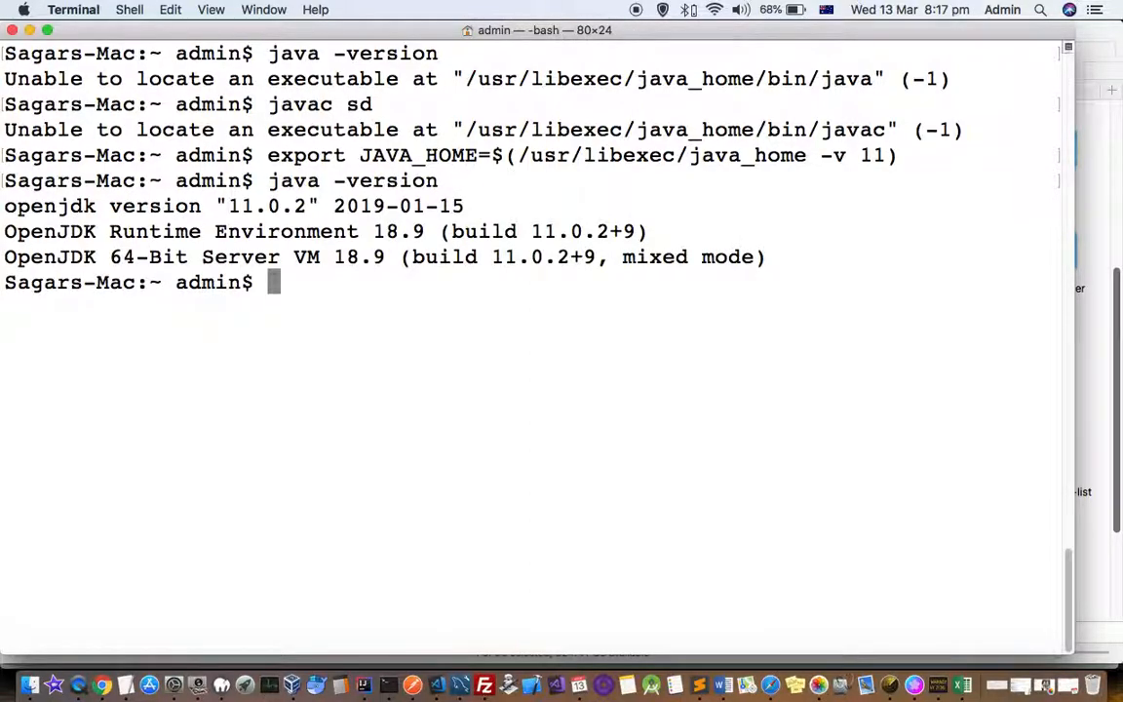
Step: Run java -version to check the JDK, then select JAVA_HOME in the export line
type("java -version")
type("javac sd")
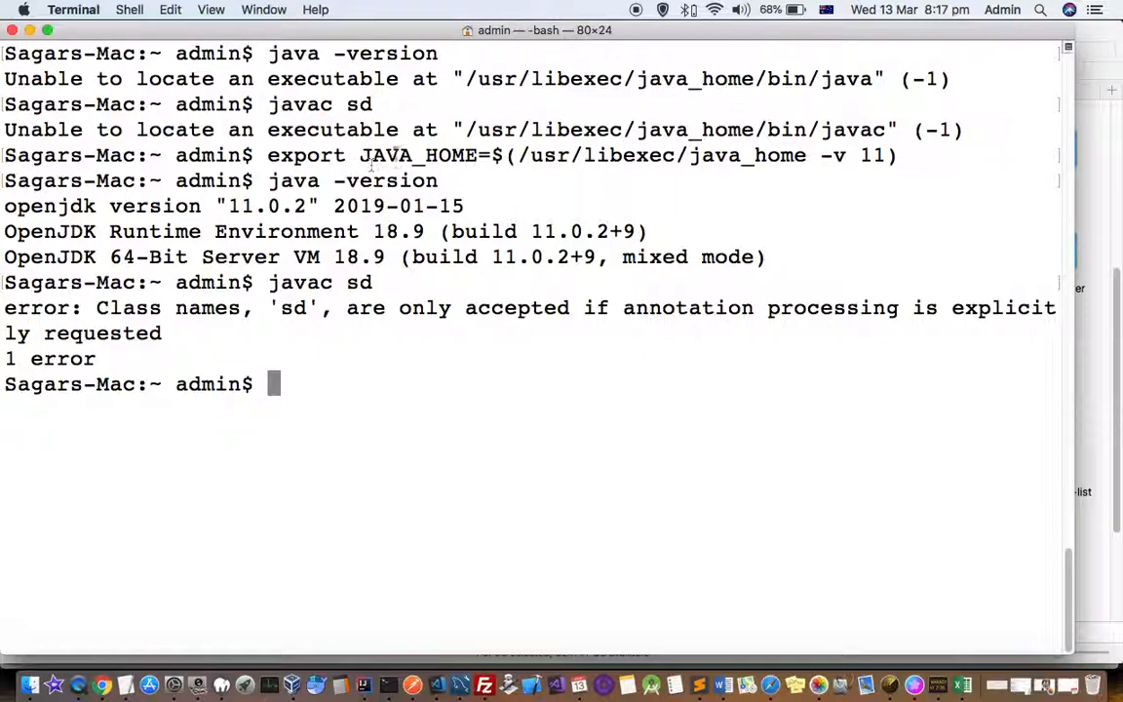
double_click(417, 155)
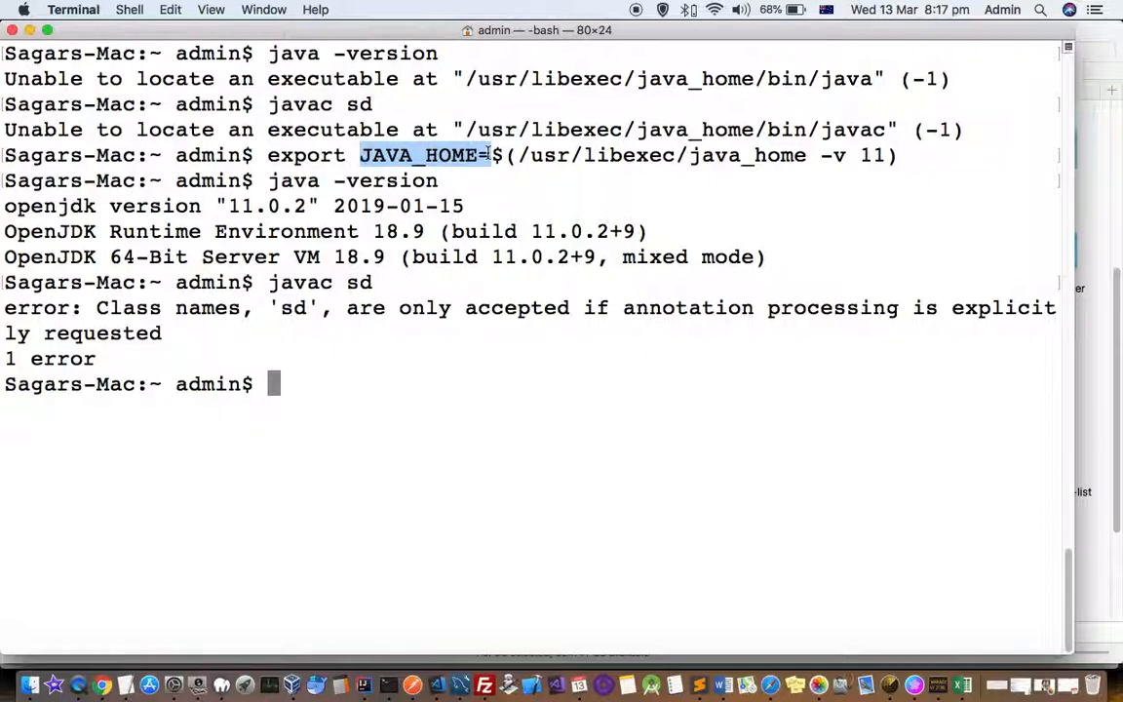